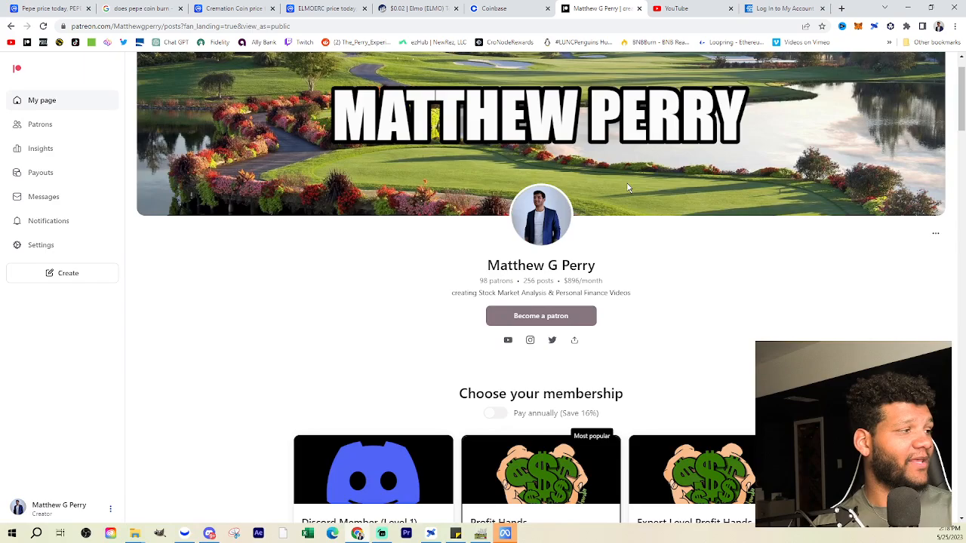
Scroll through the Pepe price page's one-day chart and market statistics
scroll(down, 3)
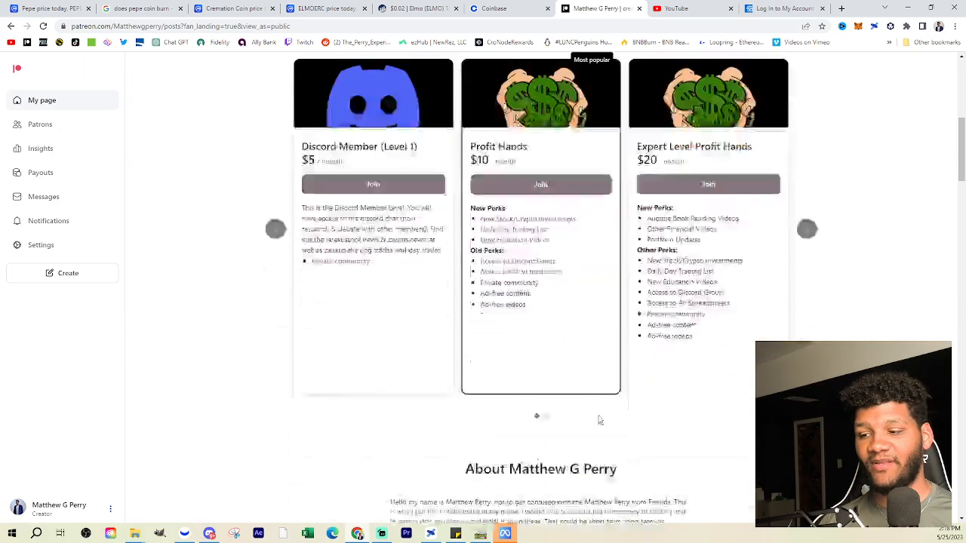
scroll(down, 3)
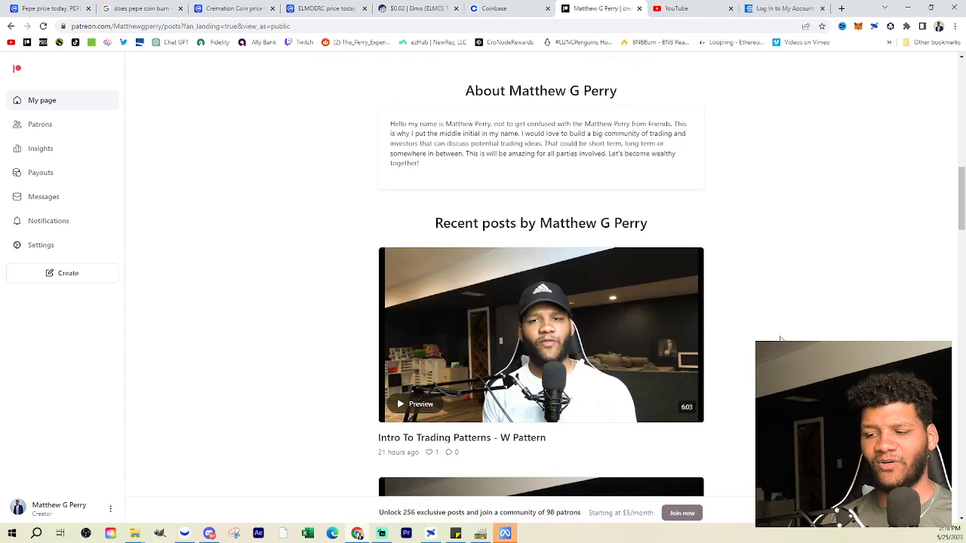
scroll(down, 3)
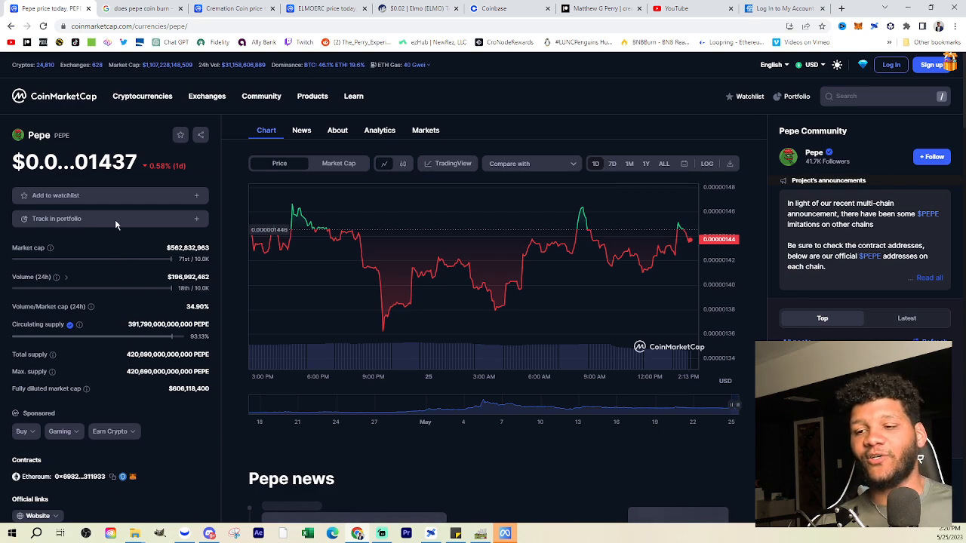
mouse_move(158, 187)
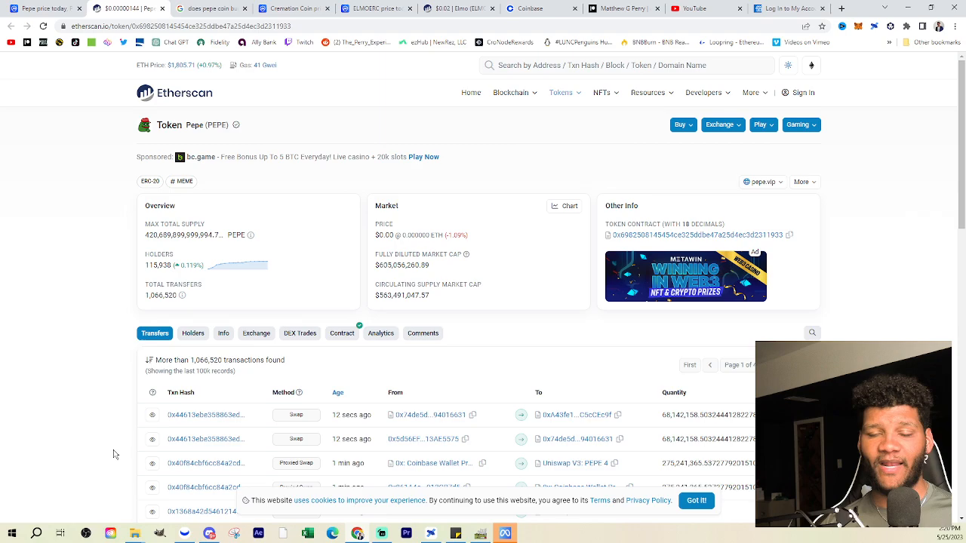
mouse_move(81, 78)
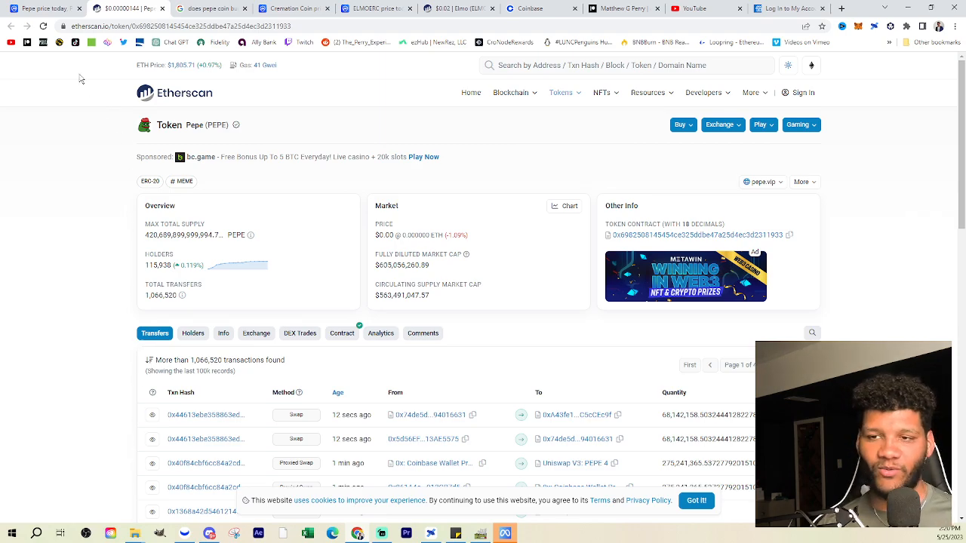
Return to the CoinMarketCap Pepe price tab from the Etherscan token page
click(117, 8)
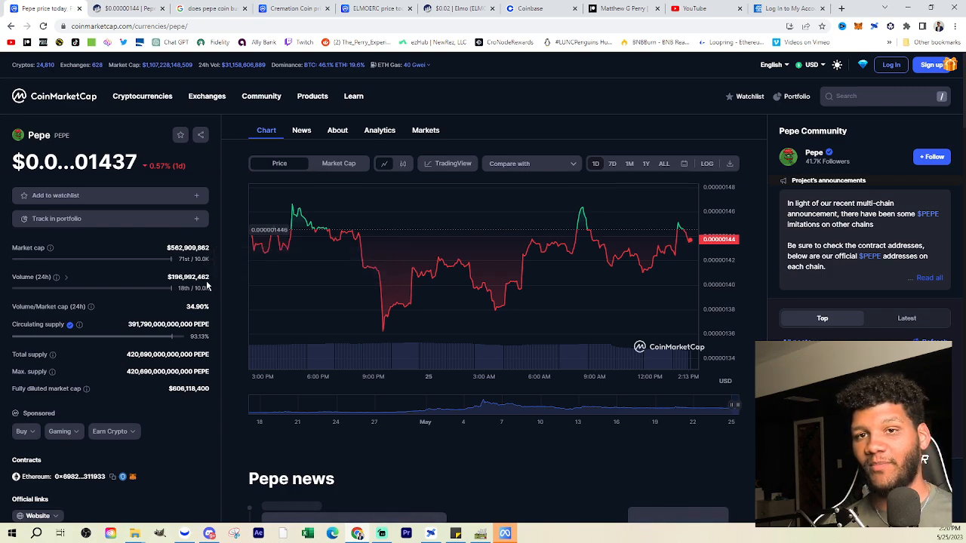
mouse_move(211, 288)
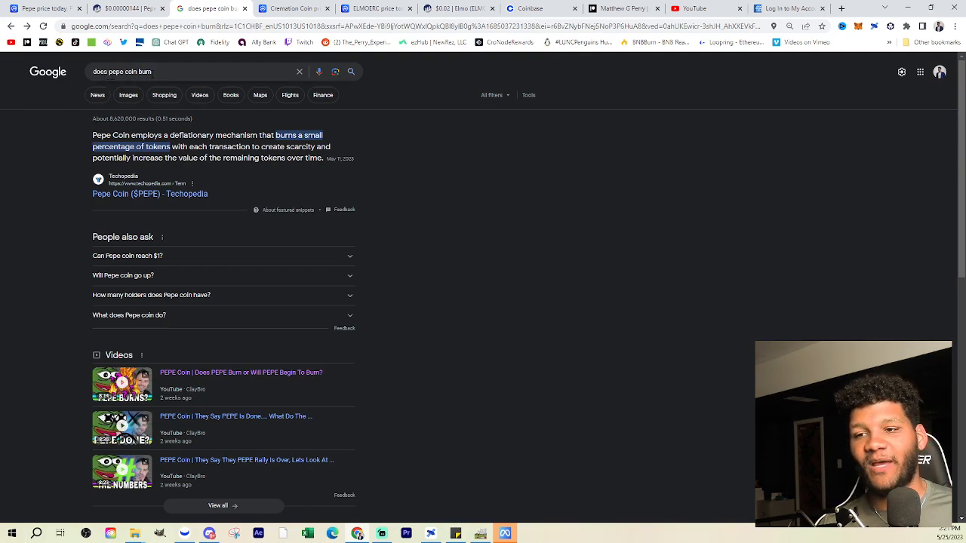
drag(92, 135, 204, 135)
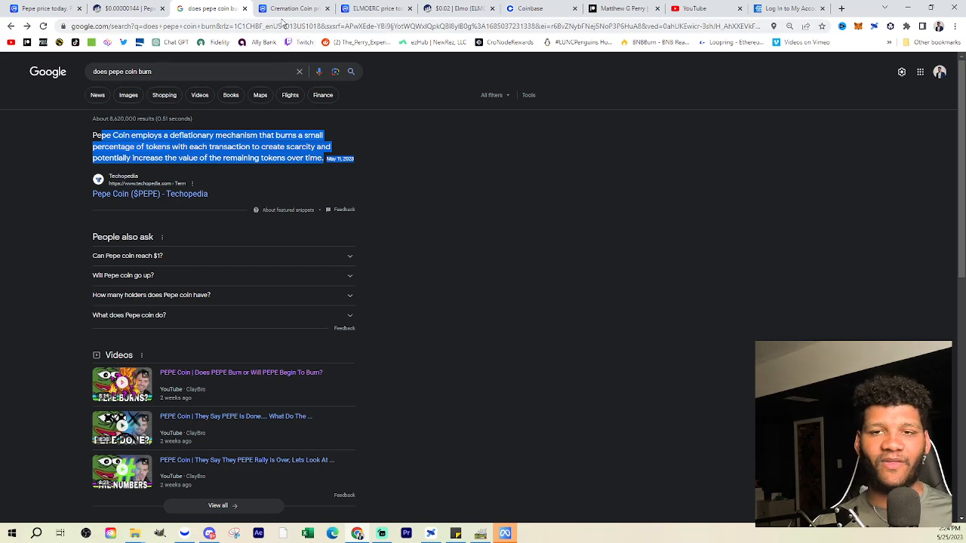
click(294, 9)
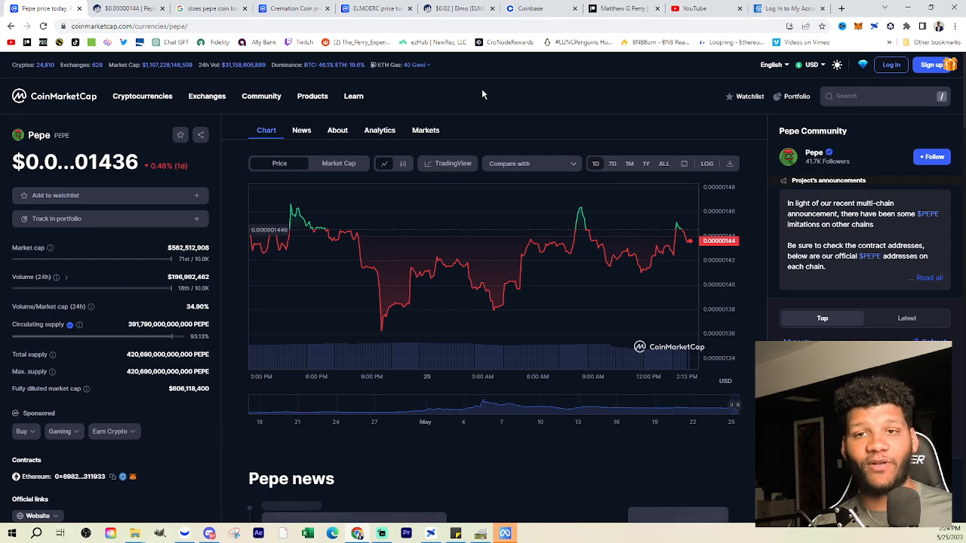
mouse_move(463, 93)
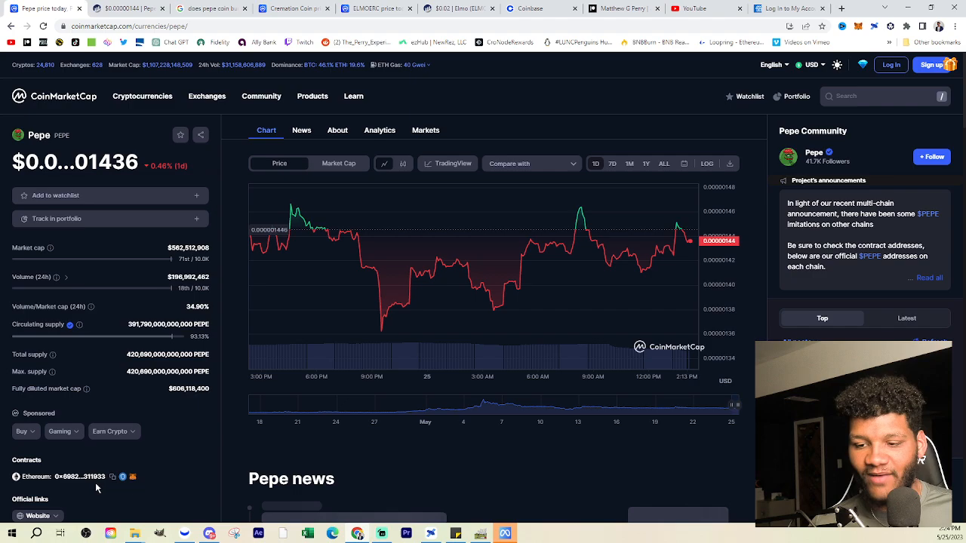
Follow the Pepe Ethereum contract address link to its Etherscan token page
click(78, 476)
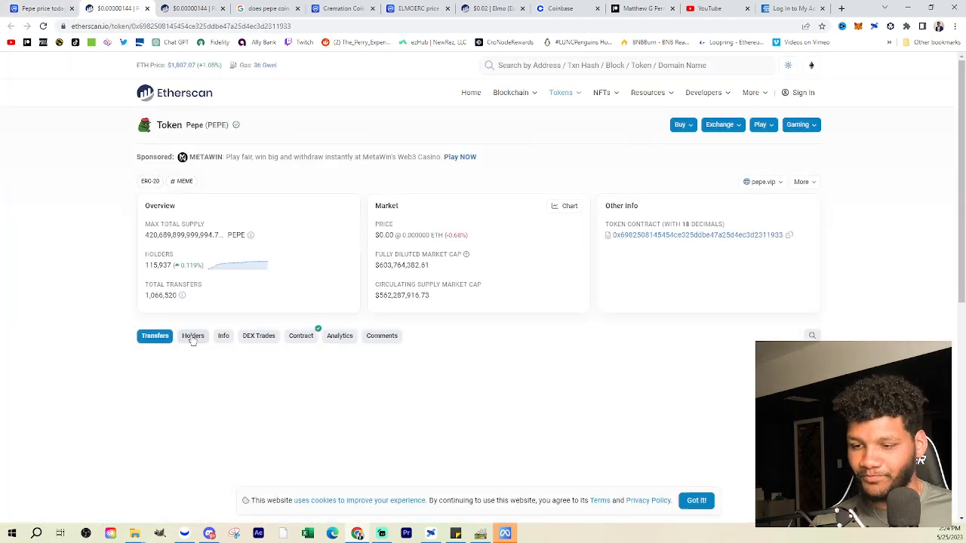
Show Pepe's Holders tab and scroll from Binance 8 down to rank 50
click(193, 335)
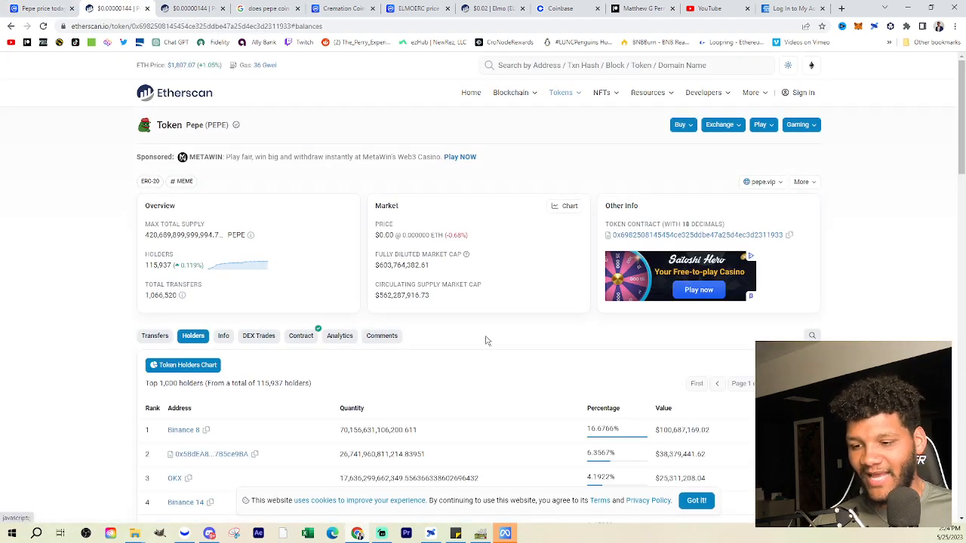
scroll(down, 3)
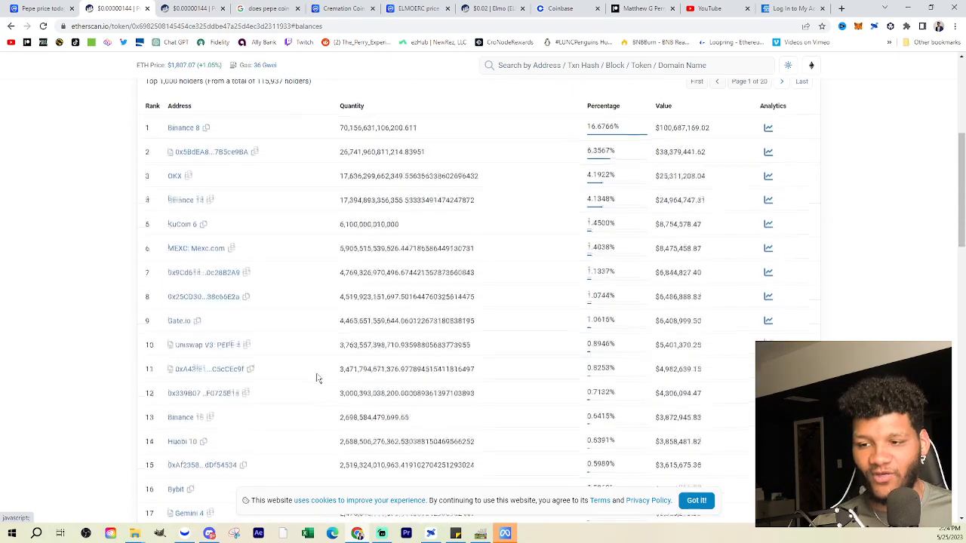
scroll(up, 3)
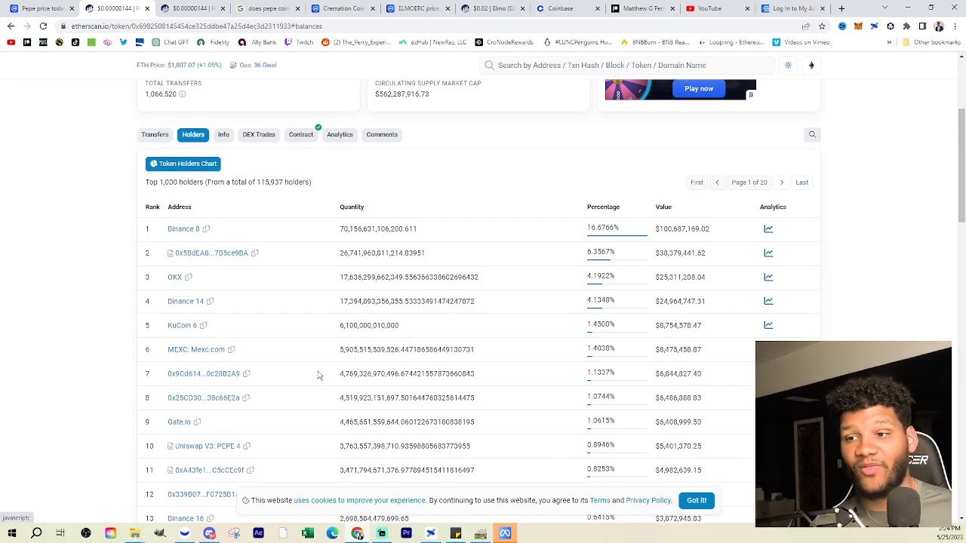
scroll(down, 3)
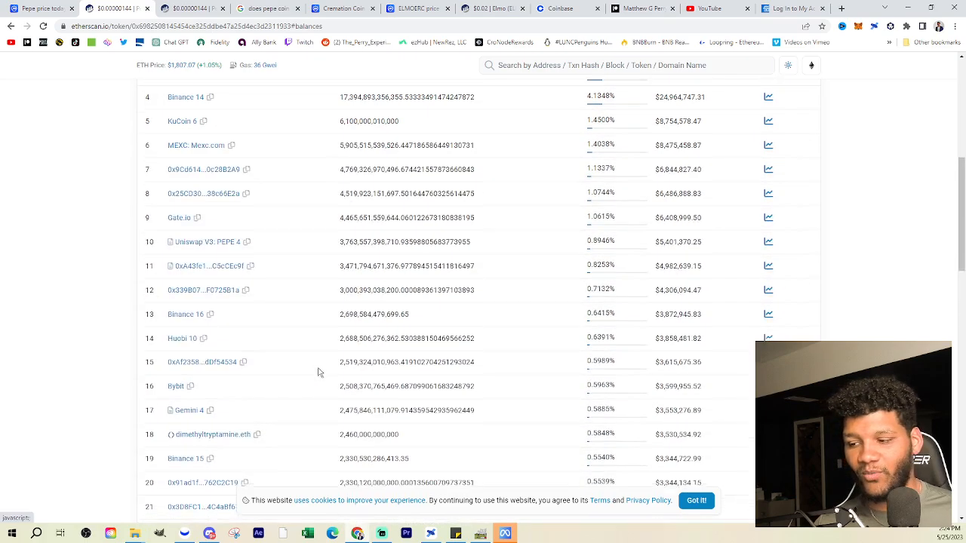
scroll(down, 3)
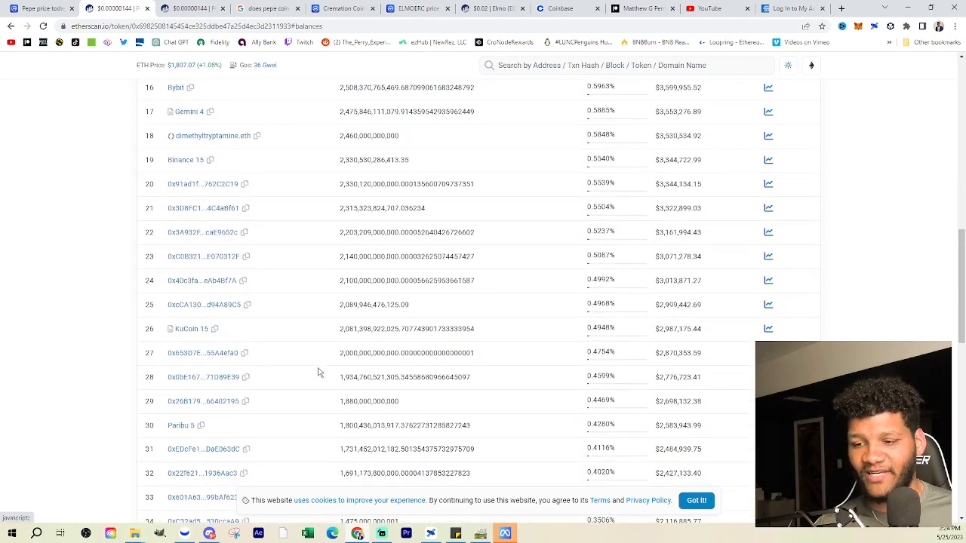
scroll(down, 3)
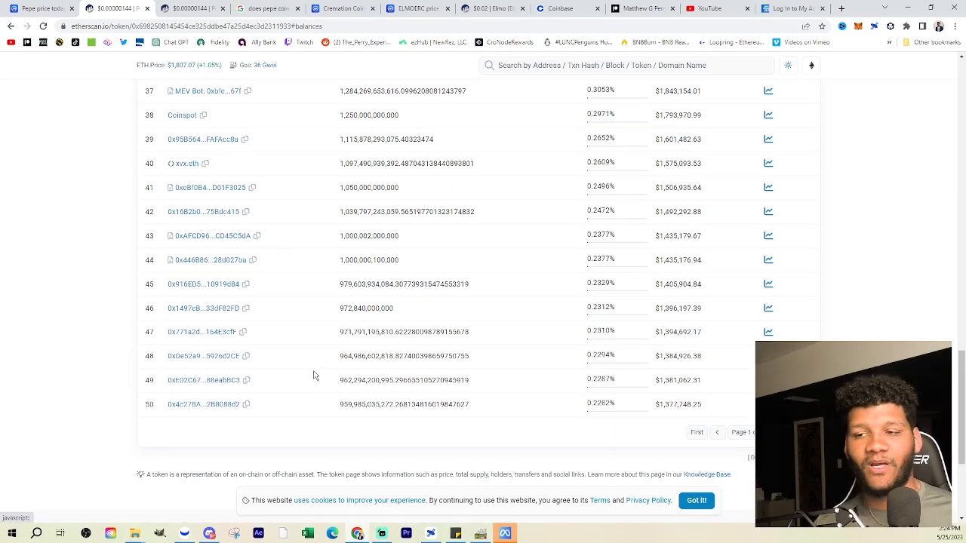
mouse_move(301, 370)
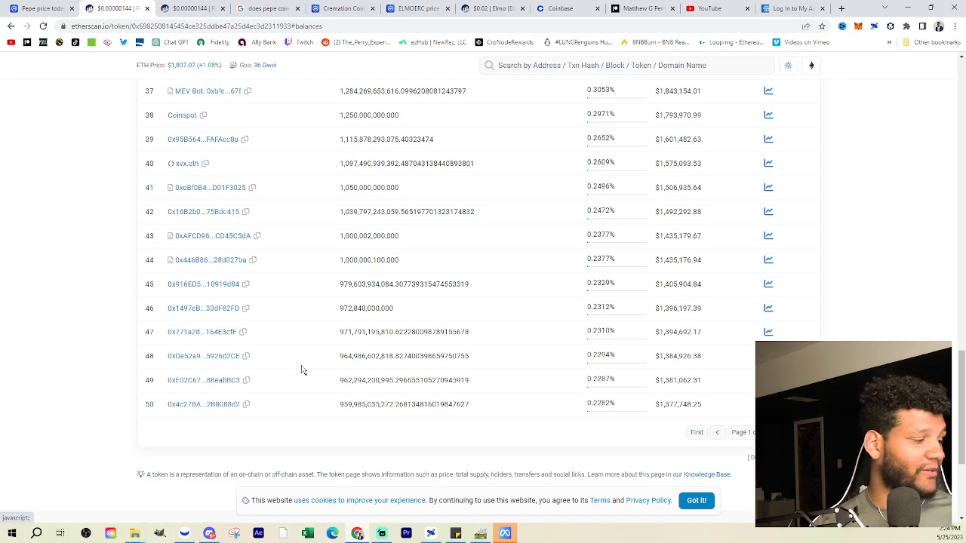